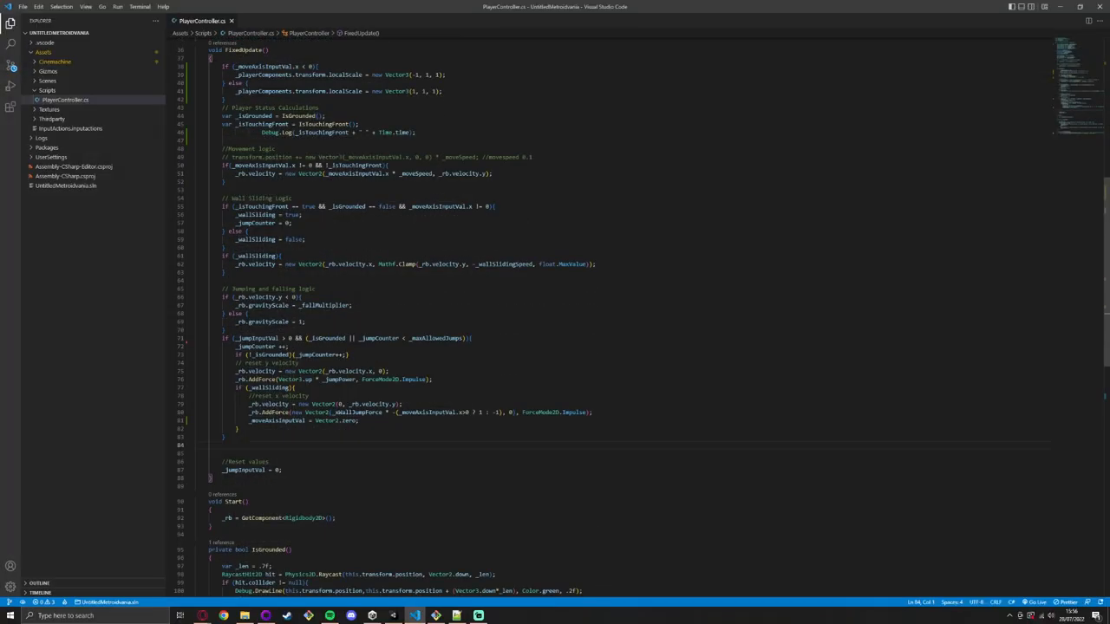
Step: Add !_ignoreUserInput to the movement check, set it true on wall jump, and Invoke EnableUserInput after 1 second
type("Invoke(\"EnableUserInput\", 1);")
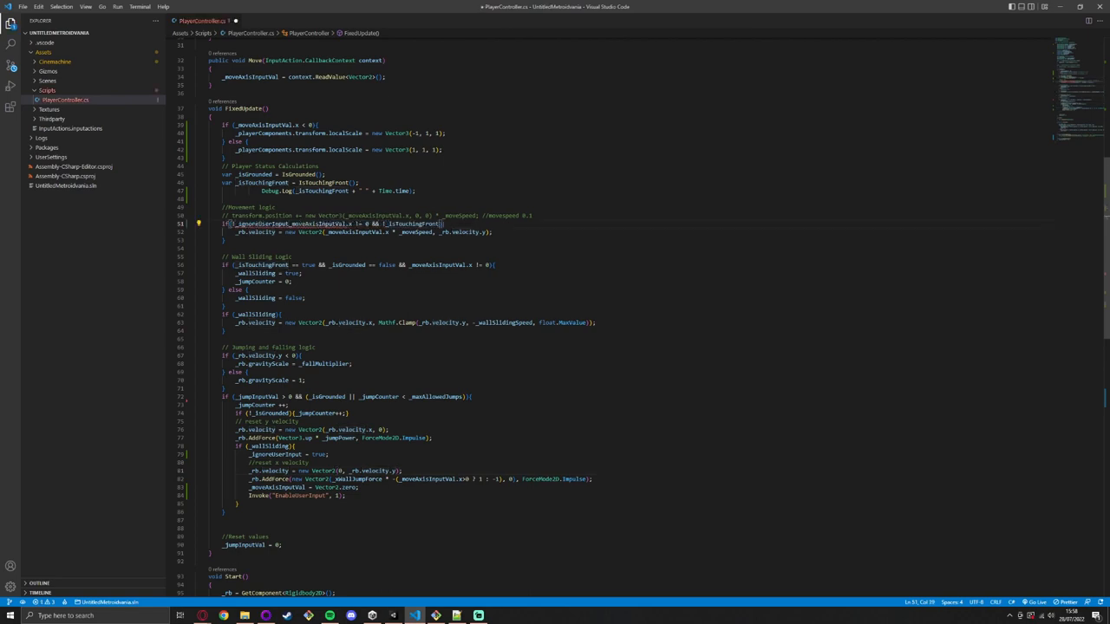
key("alt+tab")
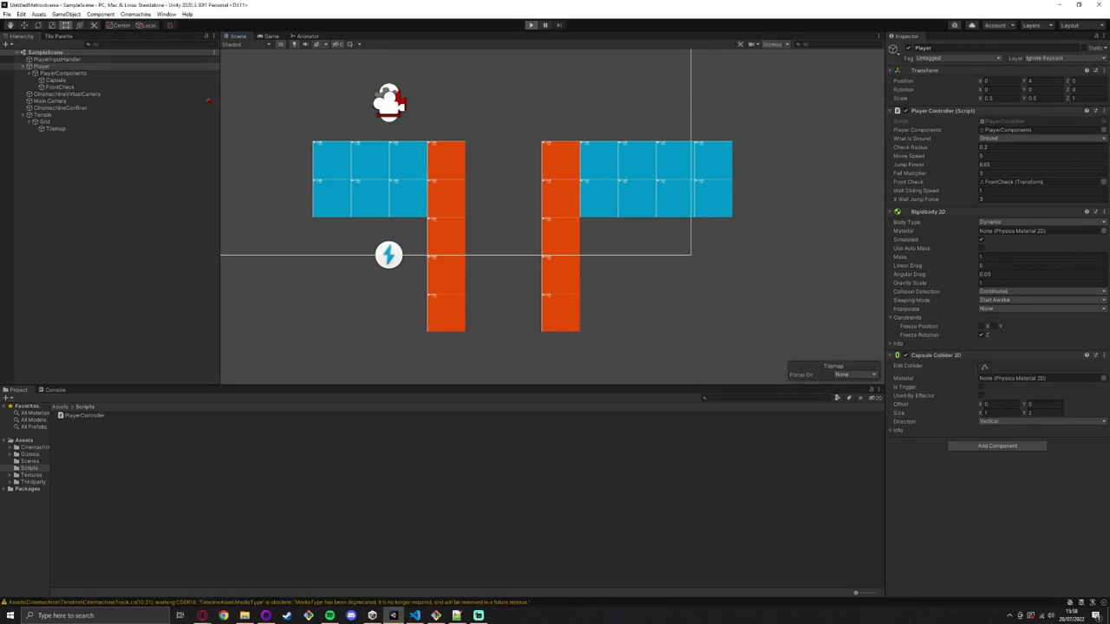
Step: Play the scene in Unity to try the wall jump, then stop Play mode
left_click(531, 24)
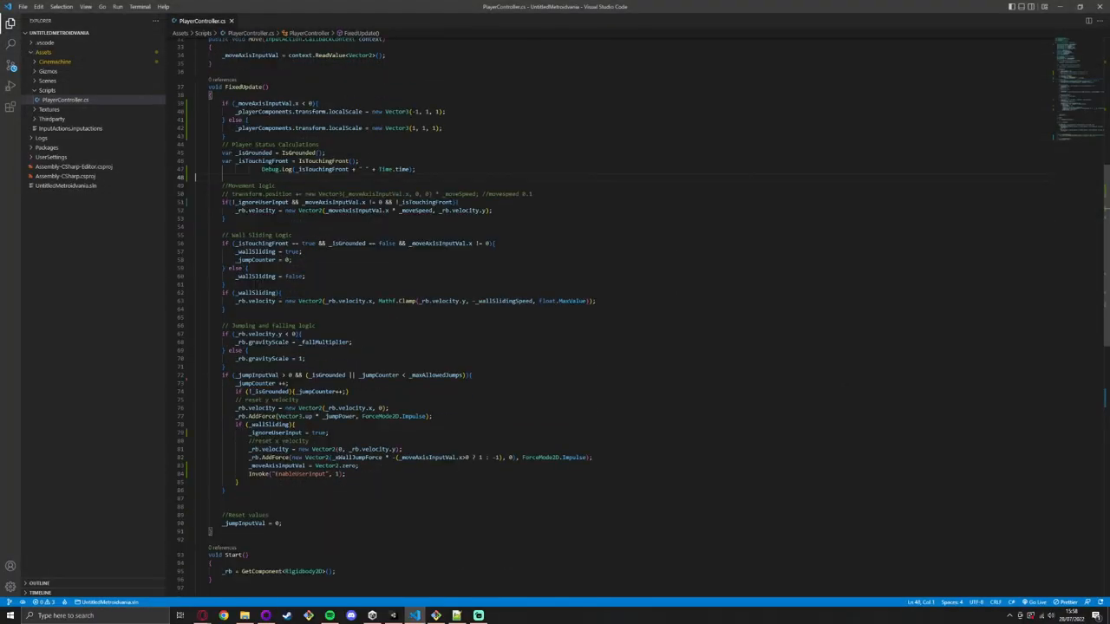
left_click(393, 615)
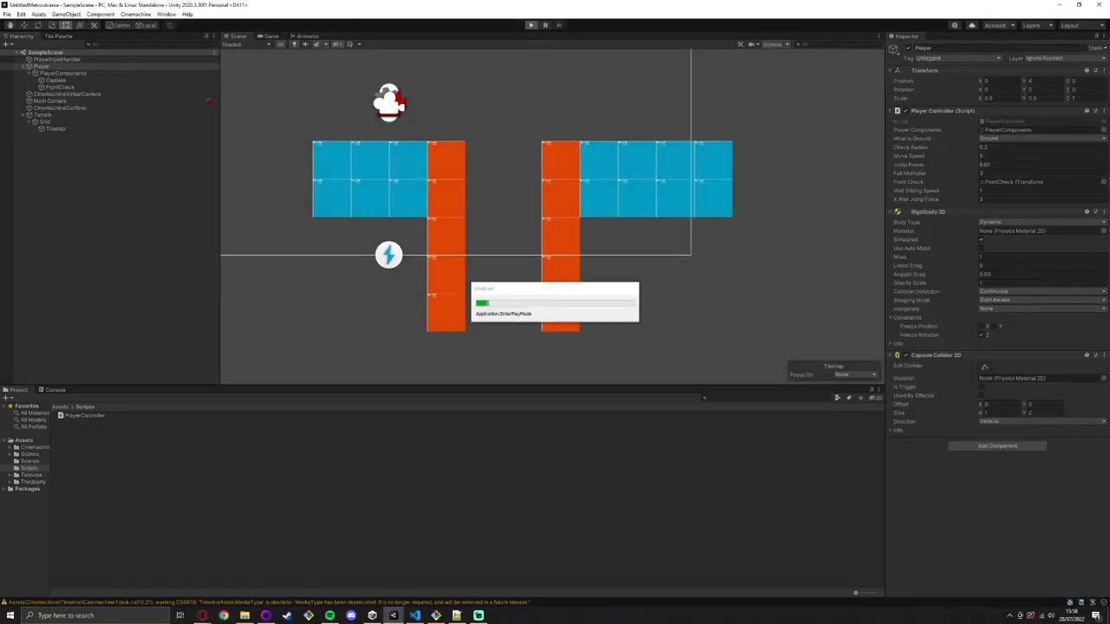
left_click(531, 24)
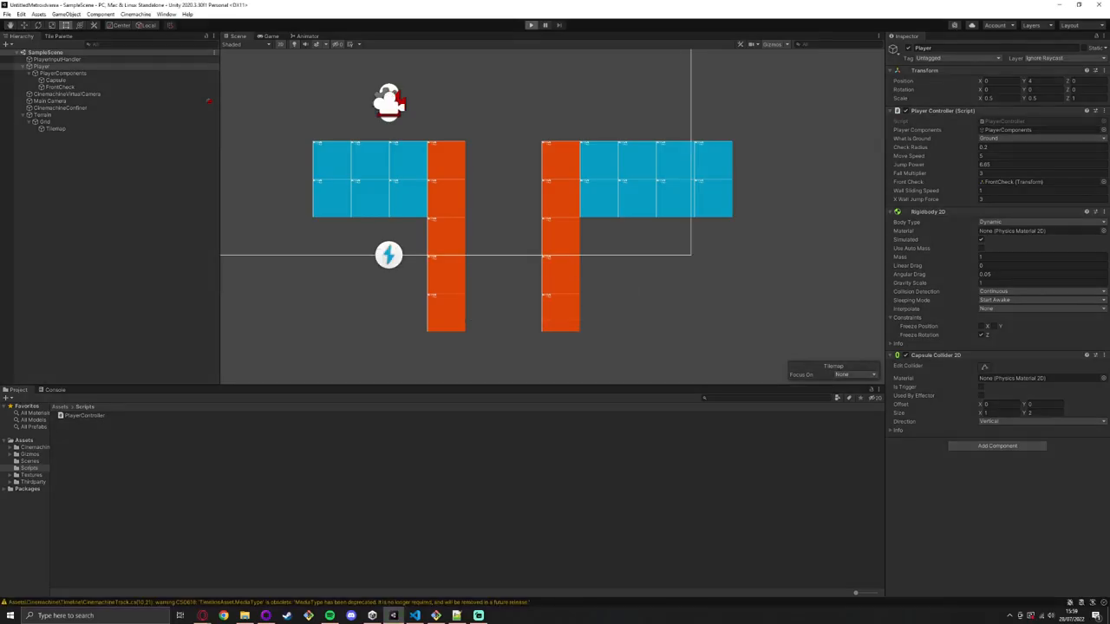
left_click(530, 24)
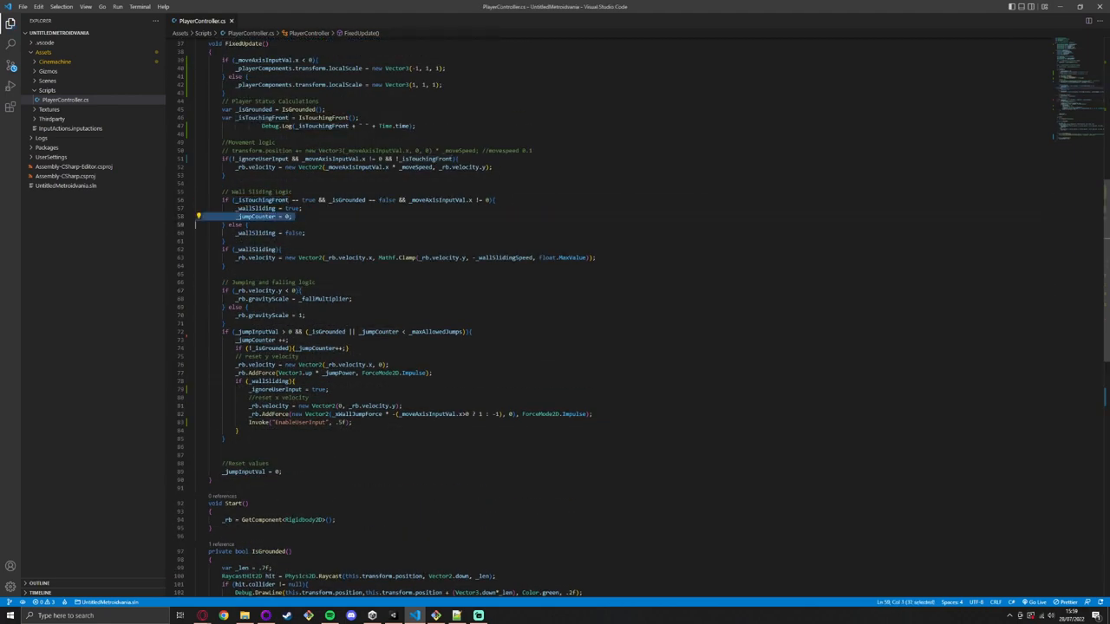
Step: Move the _jumpCounter = 0 line into the if (_wallSliding) block and save
key("alt+tab")
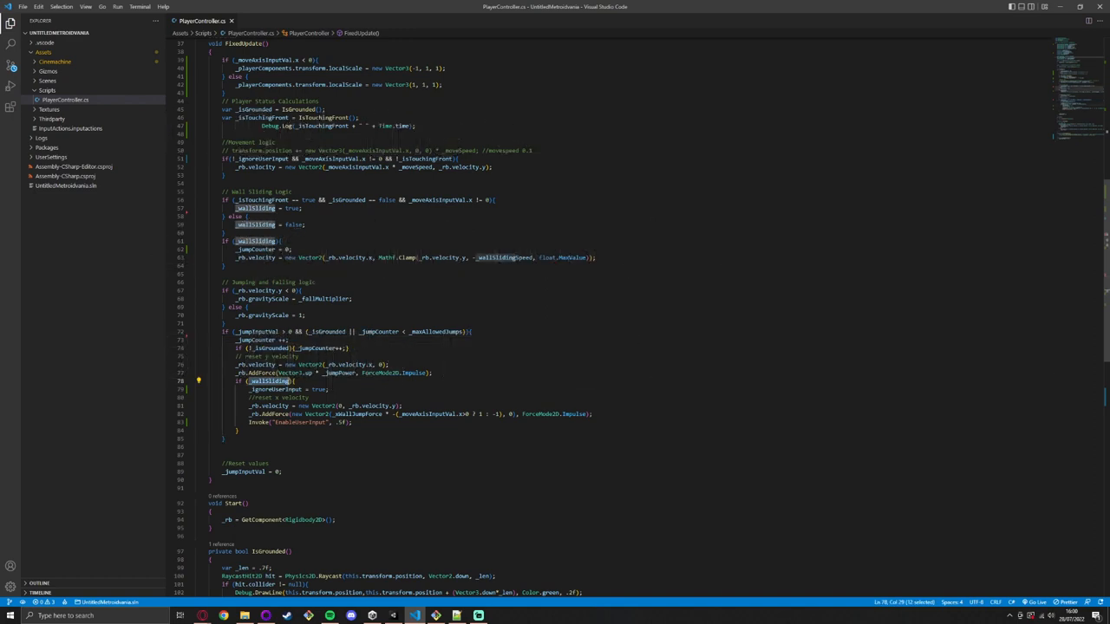
key("alt+tab")
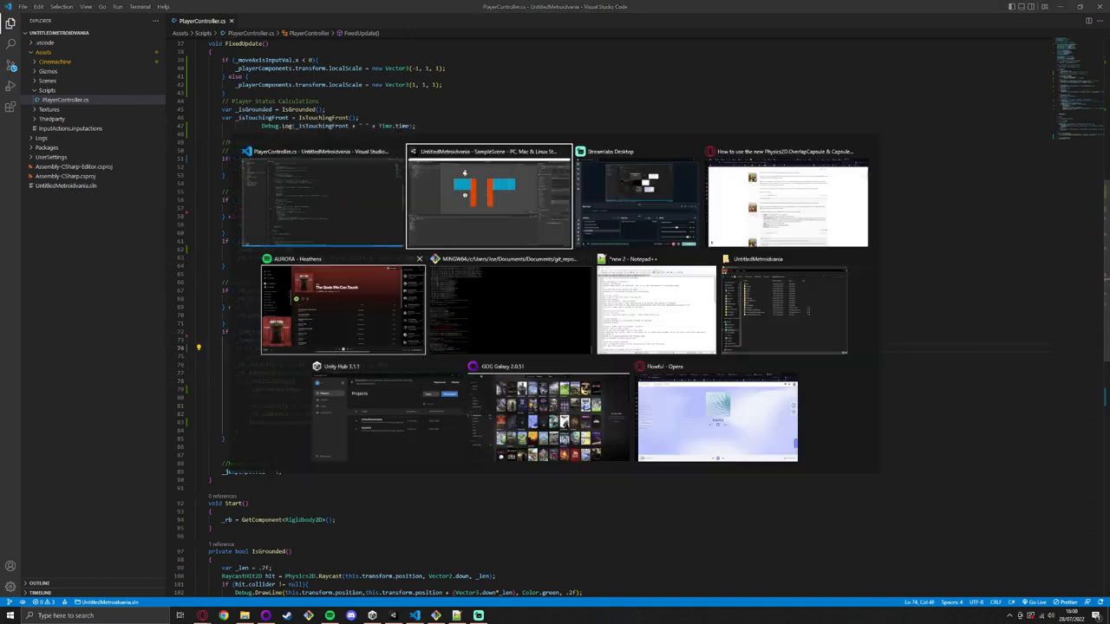
Step: Stop the running game in Unity, wait for the script reload, and play again
left_click(488, 195)
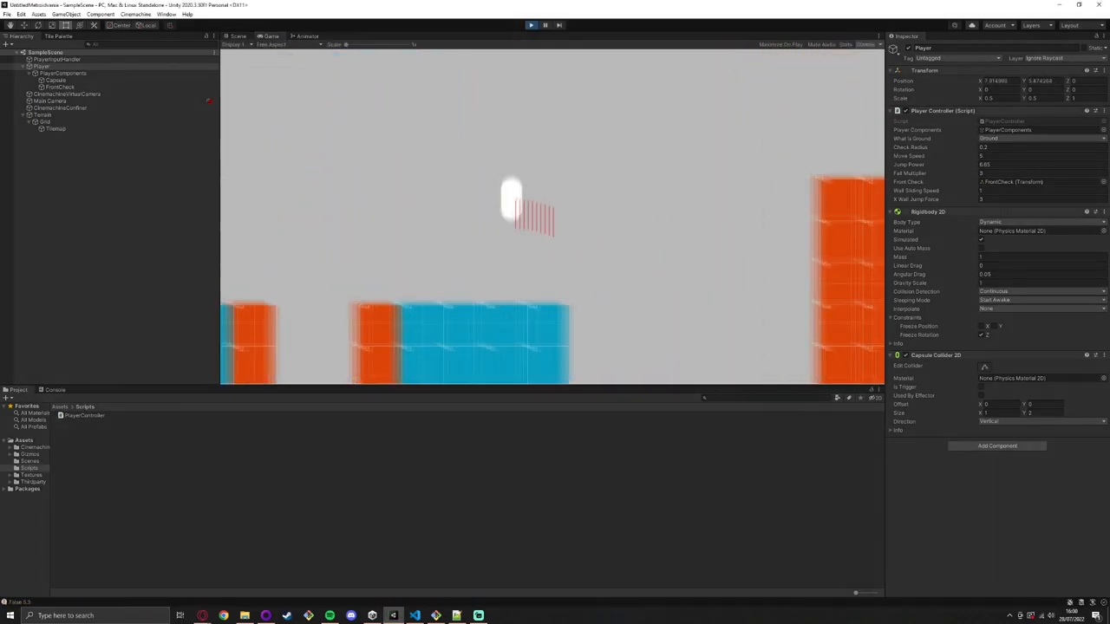
left_click(394, 616)
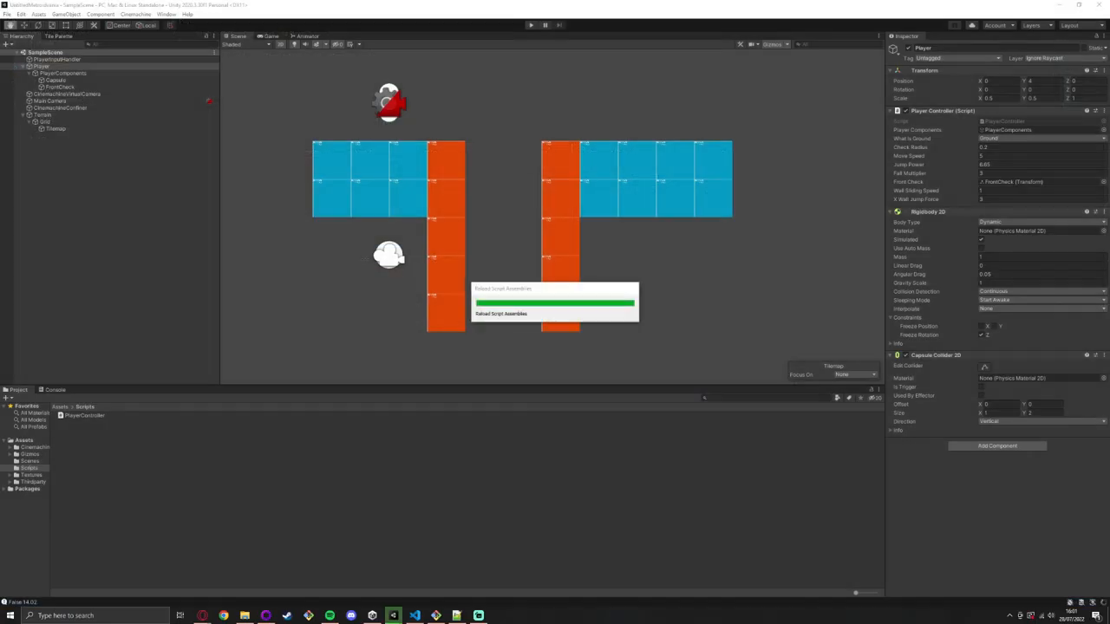
left_click(531, 25)
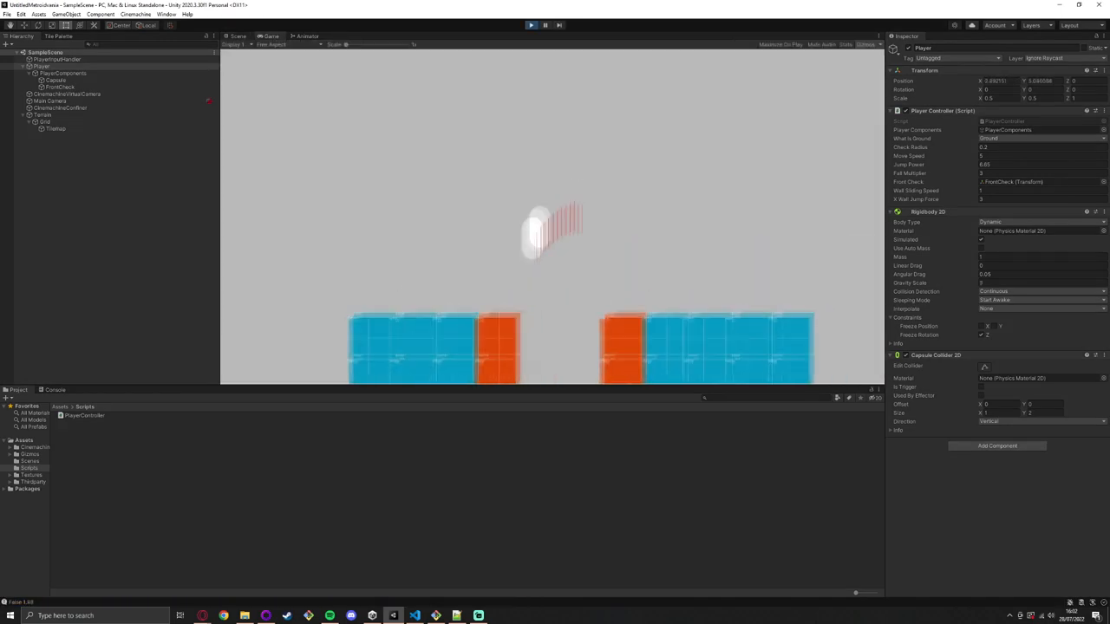